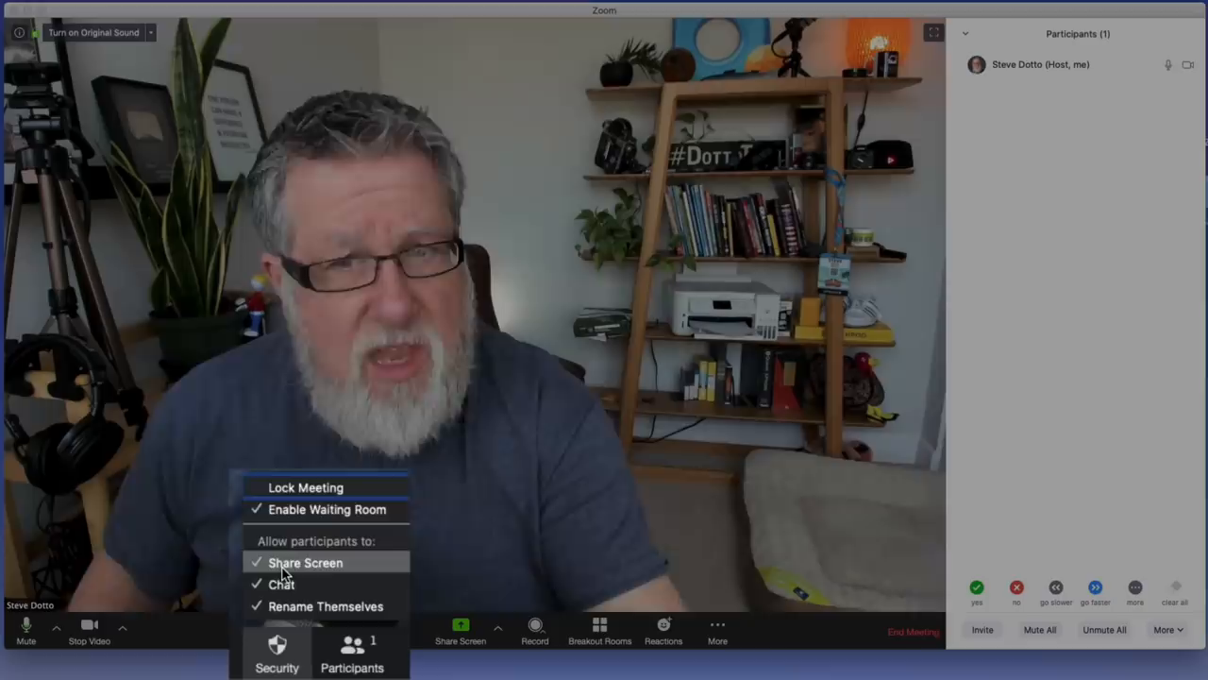
Dismiss the Security menu, leaving the meeting with the participants list open.
click(289, 631)
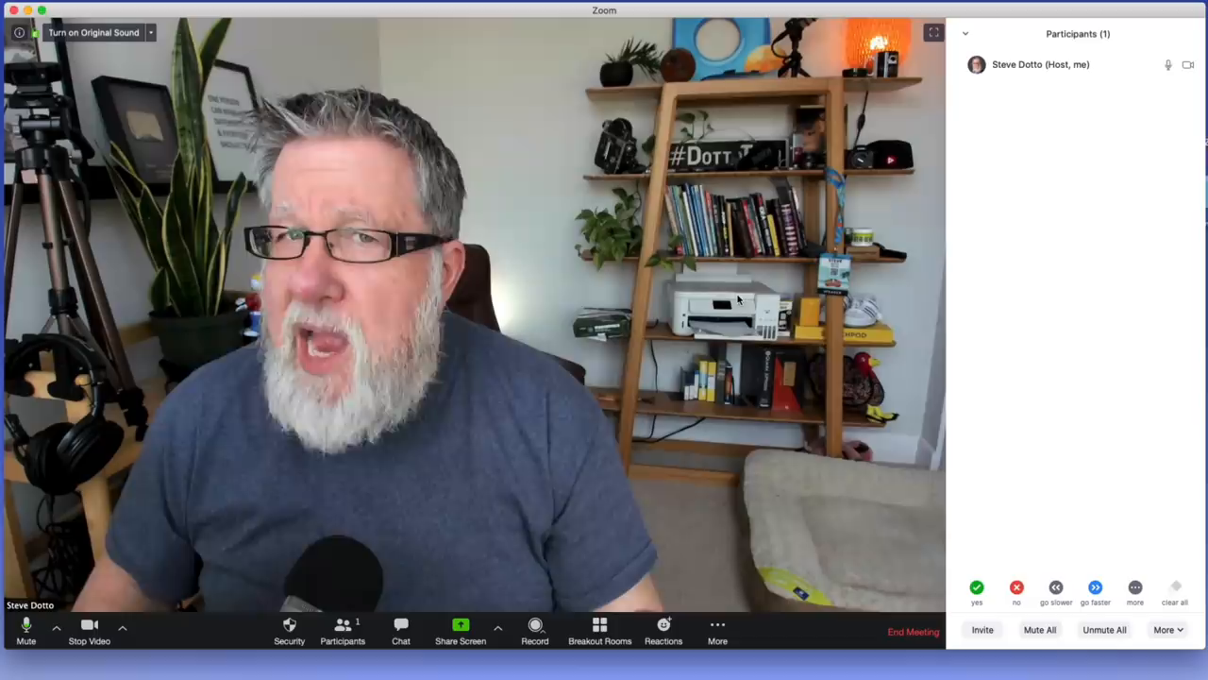
Choose the QuickTime Player window in the share picker with computer sound and video-clip optimisation on.
click(461, 630)
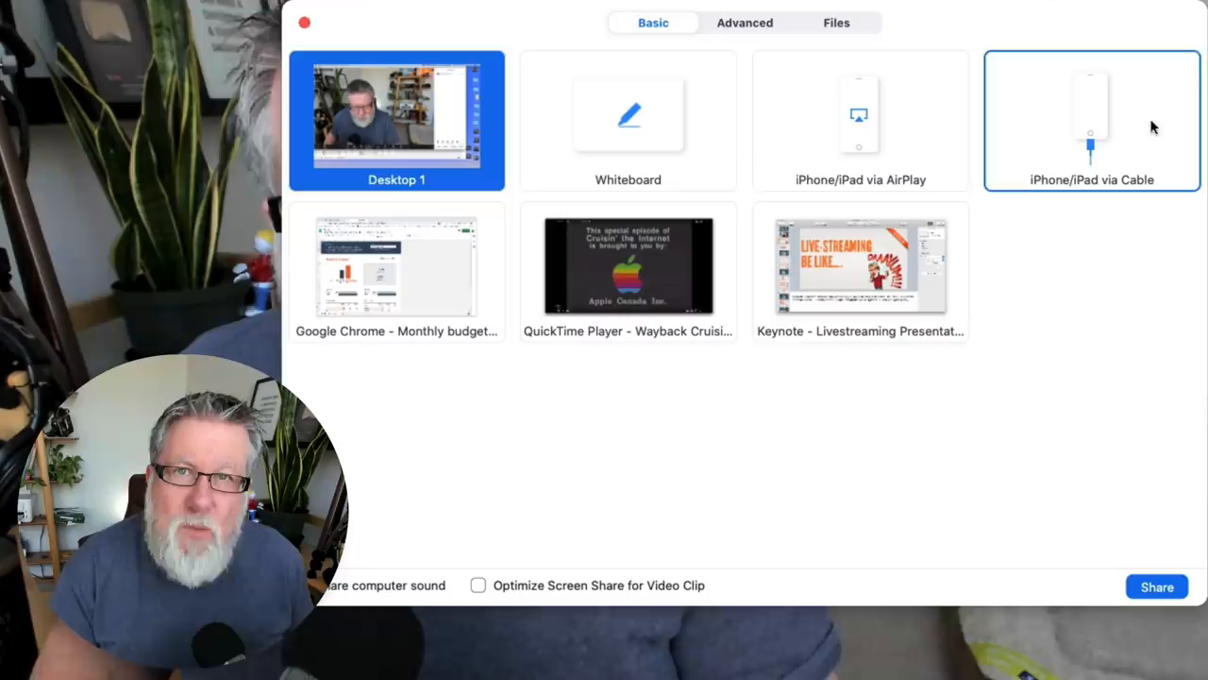
mouse_move(435, 315)
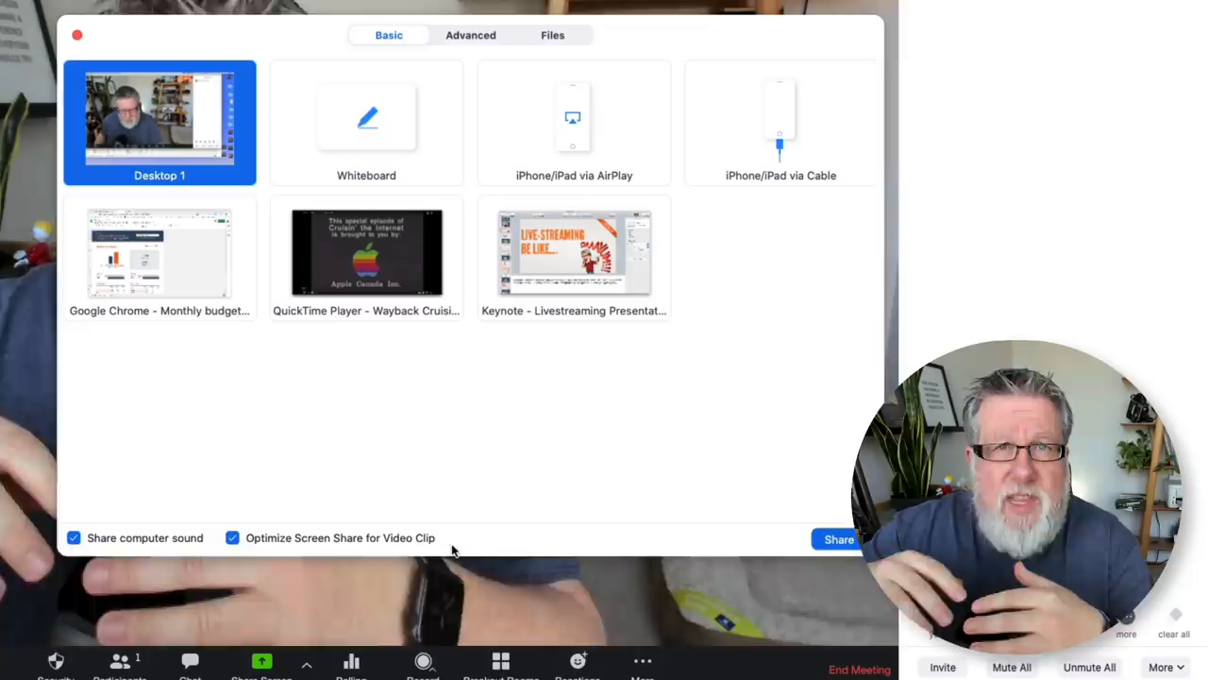
click(367, 253)
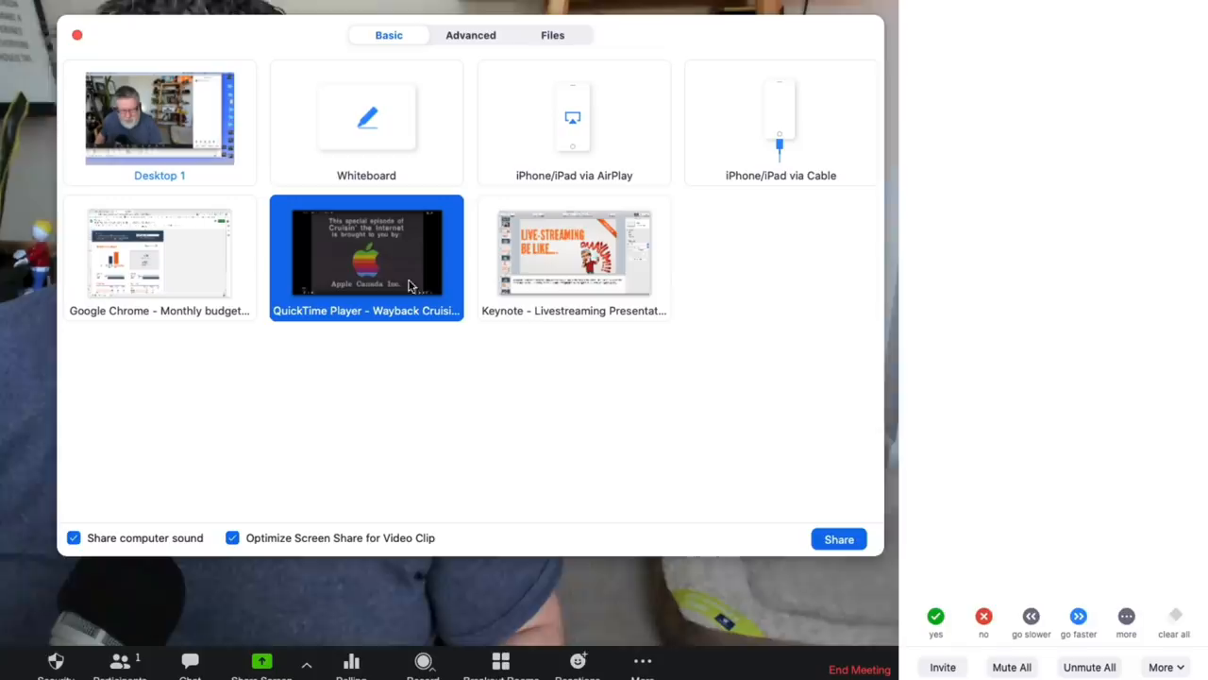
Start sharing the QuickTime window and play the Cruisin' the Internet special episode.
click(839, 538)
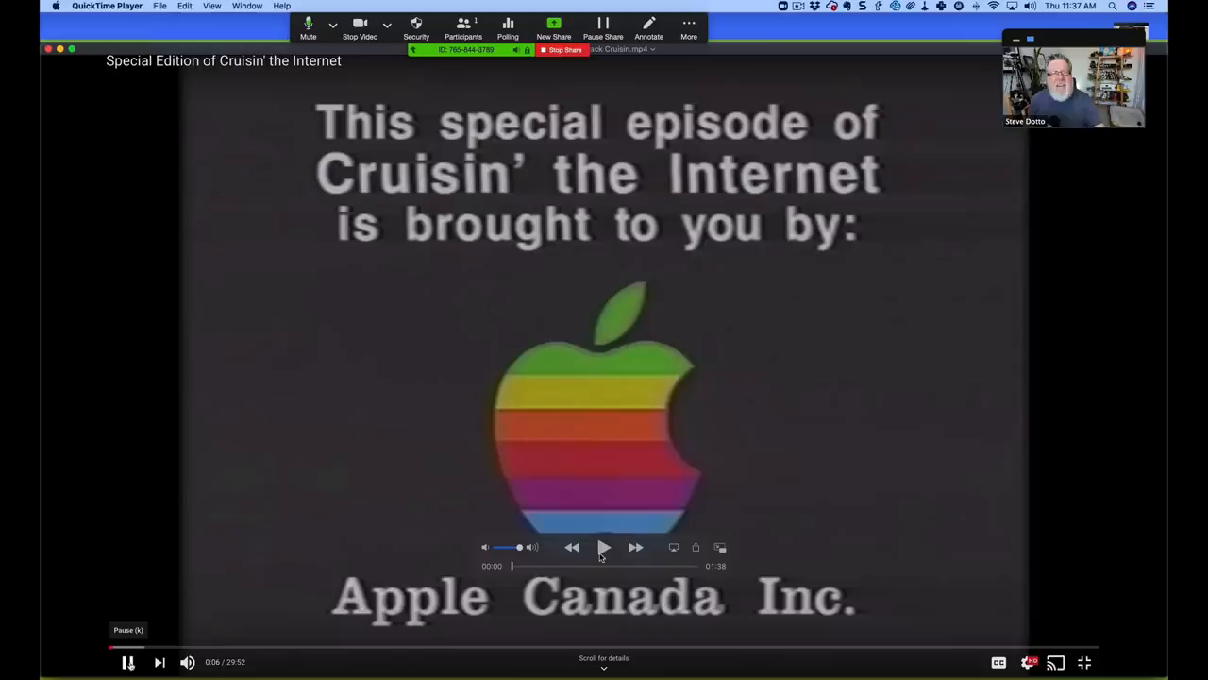
click(604, 548)
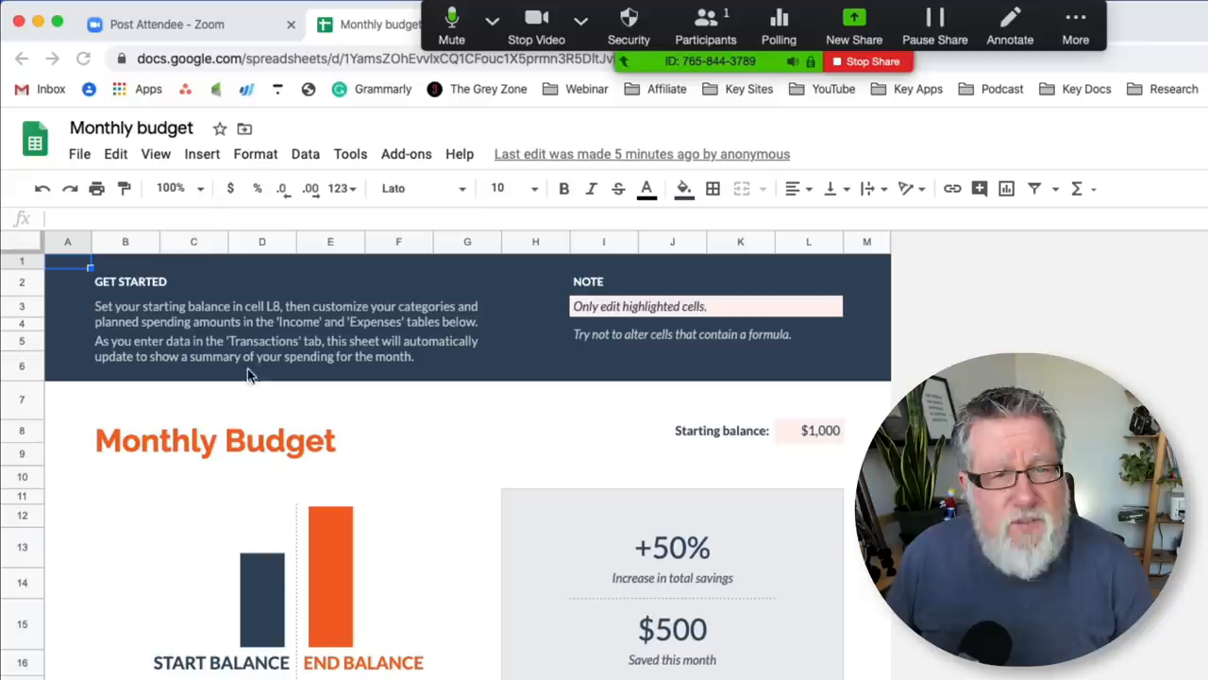
Scroll the shared Monthly budget sheet down to the Expenses and Income summary.
scroll(down, 3)
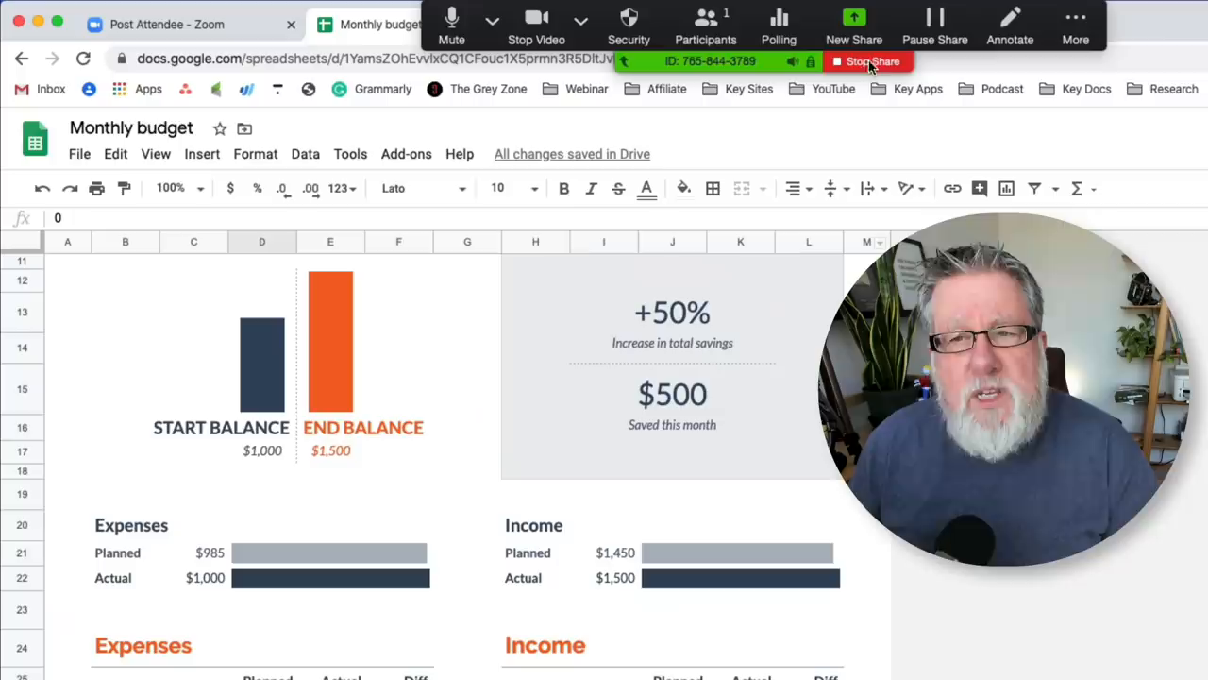
Stop sharing the spreadsheet and share the iPad screen via AirPlay instead.
click(872, 60)
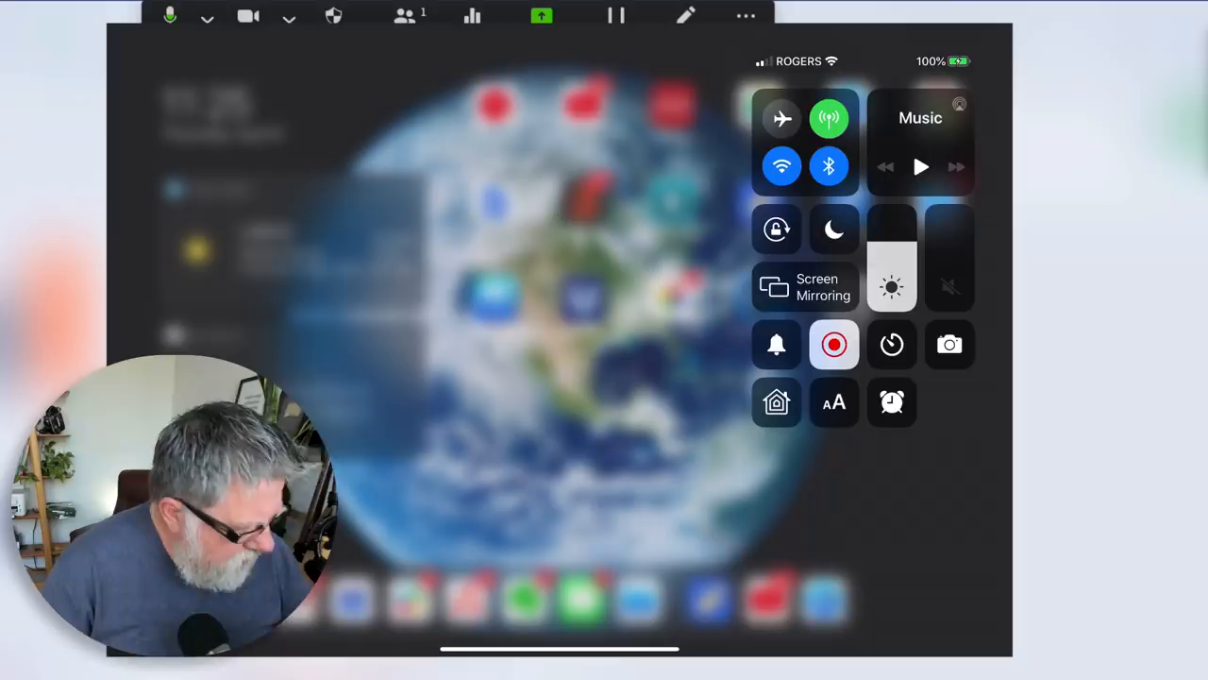
click(804, 287)
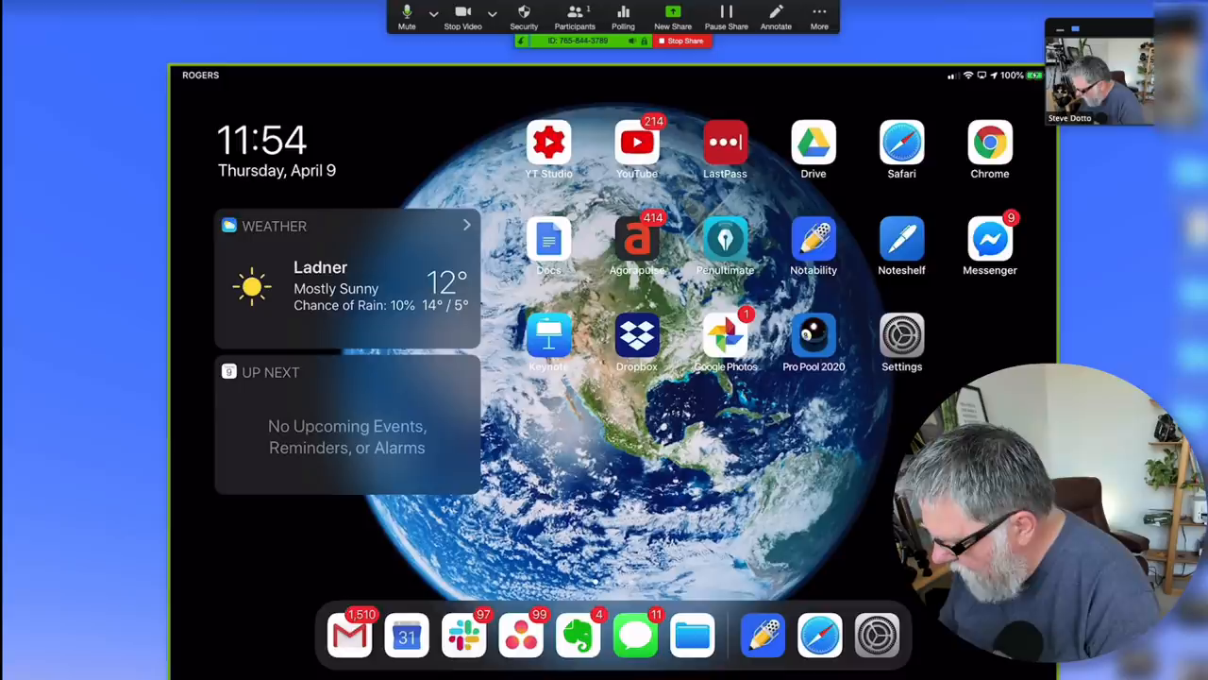
Draw a red circle around a video thumbnail on the shared iPad YouTube screen with Annotate.
click(636, 141)
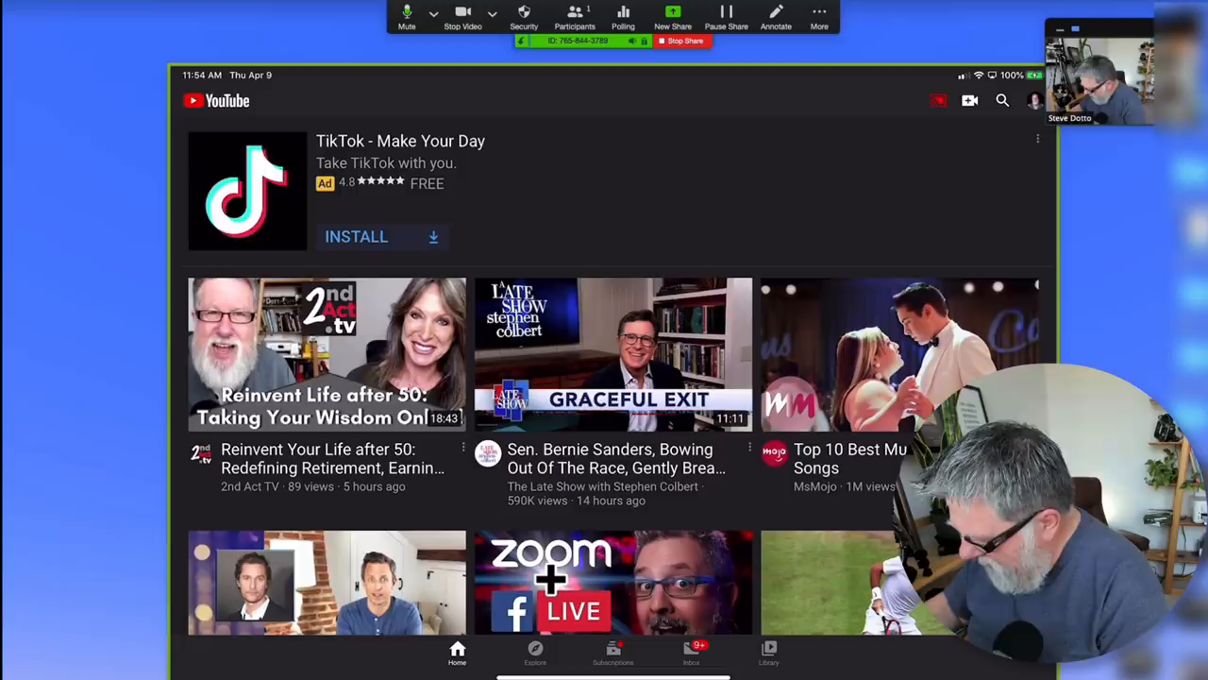
click(774, 17)
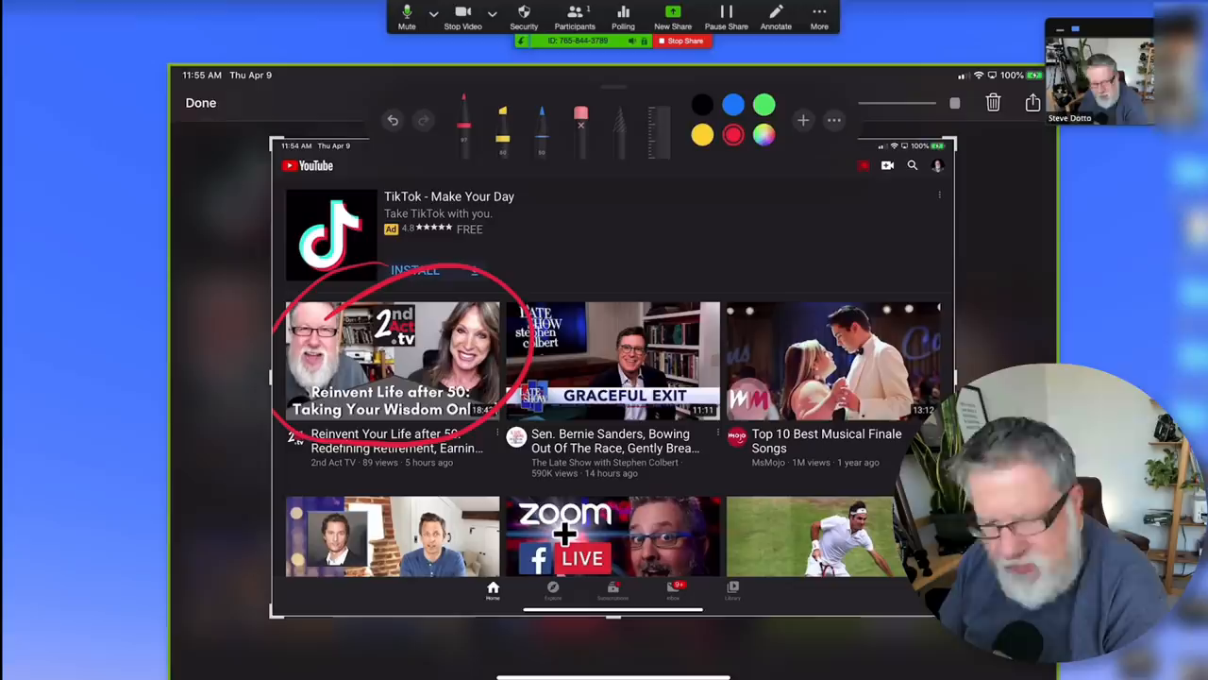
drag(378, 359, 840, 236)
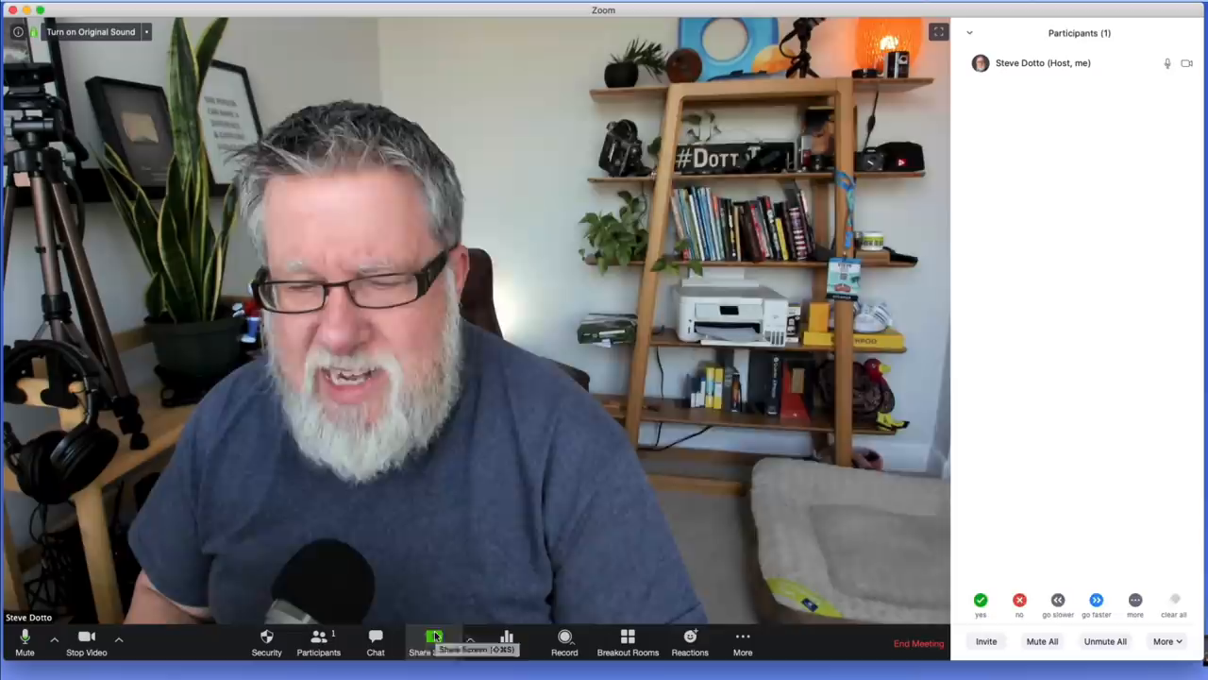
Start sharing an iPhone/iPad via Cable, showing the connect-and-trust instructions.
click(434, 642)
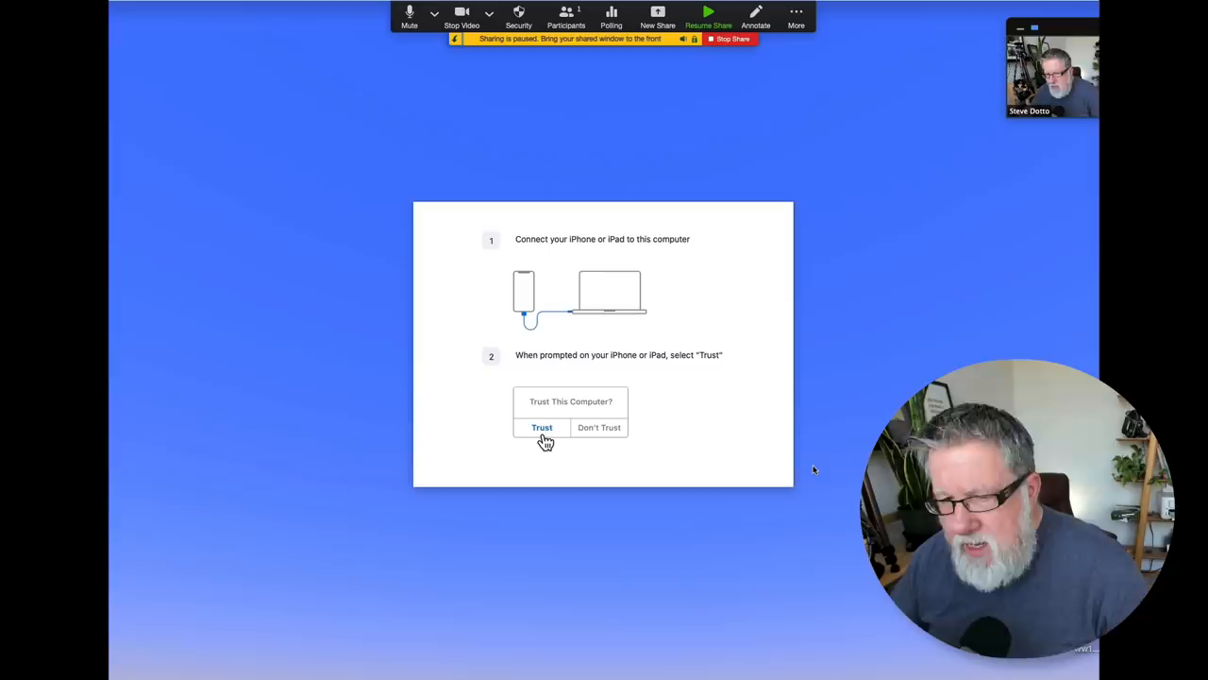
Resume sharing to display the cabled iPad's handwritten Notes page with red marks.
click(542, 426)
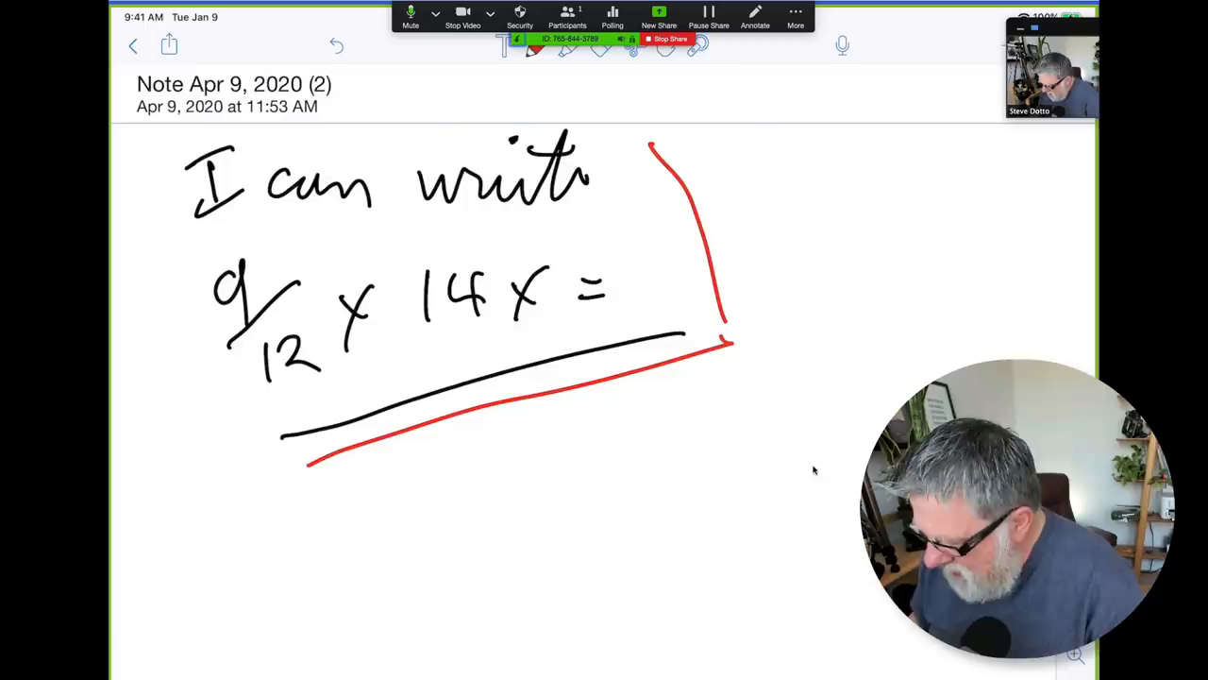
Type 'Hjdjd', 'Hello' and 'how are you doiijing' below the handwritten iPad note.
text(Hjdjd)
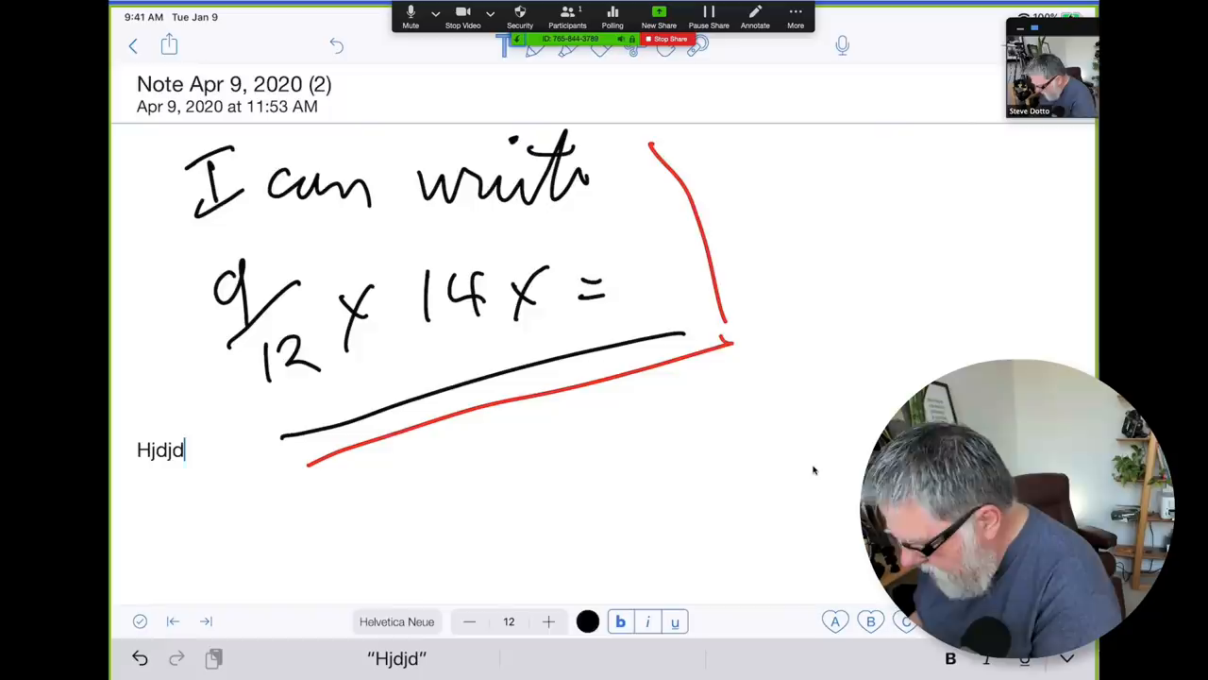
text(Hello)
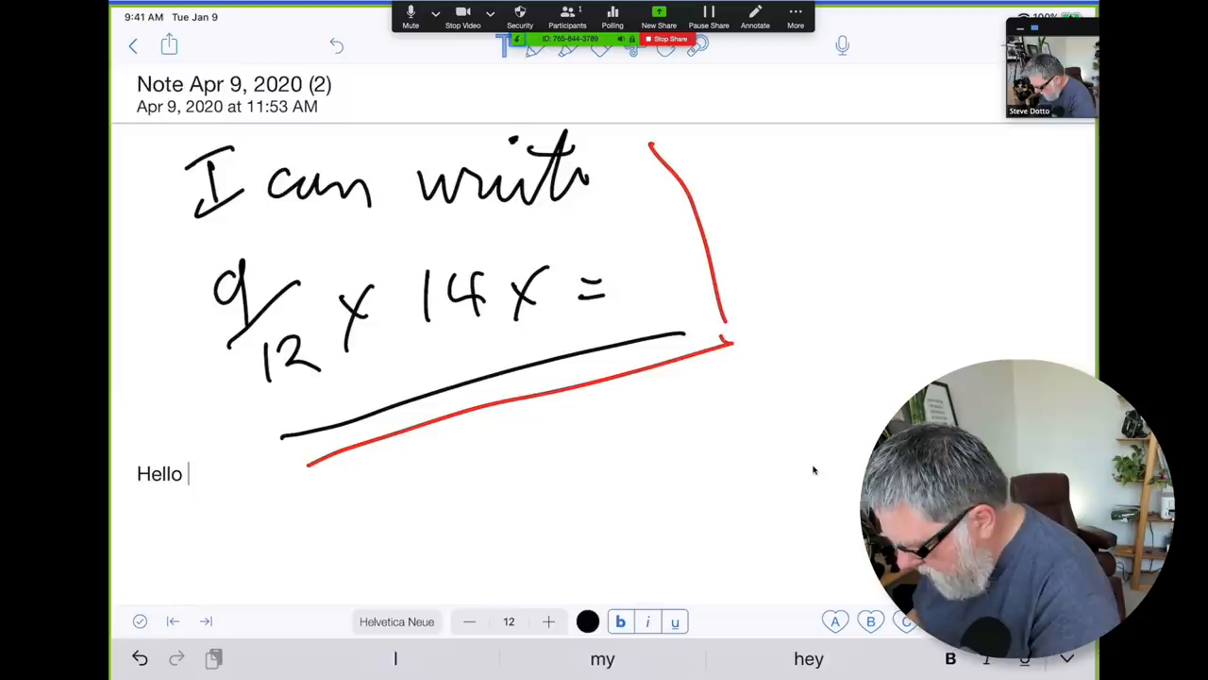
text(how are you doiijing)
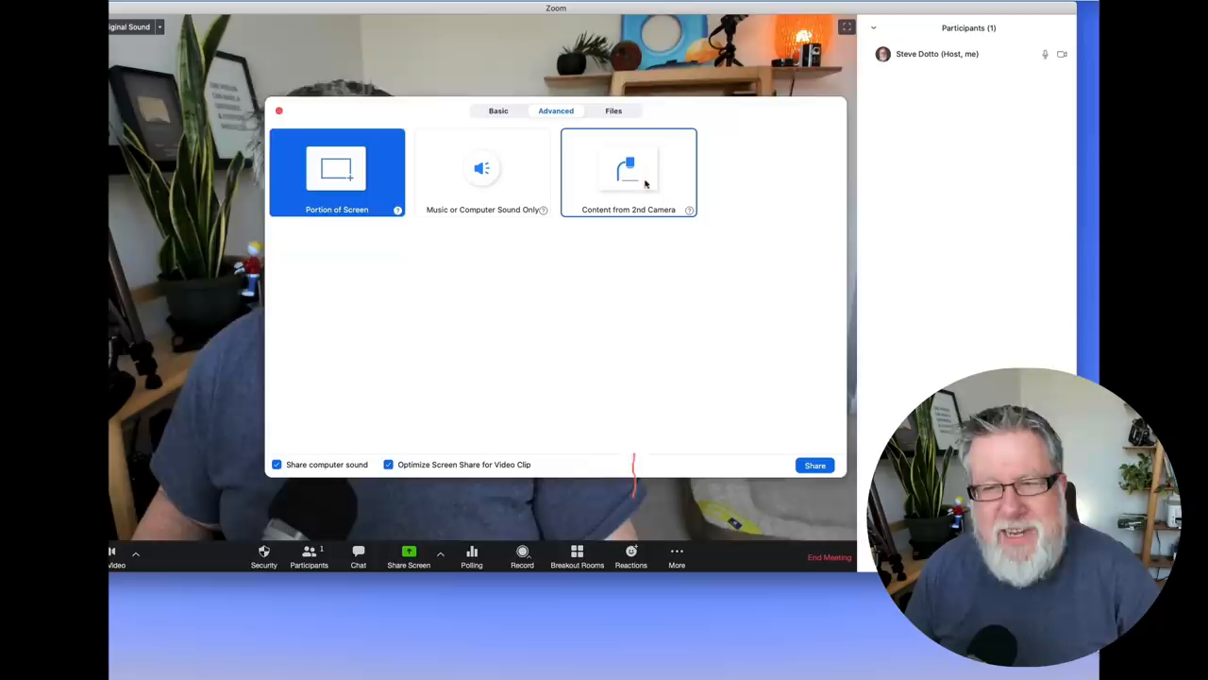
Share Content from 2nd Camera showing the desk and iPad, then stop and reopen the share picker.
click(628, 172)
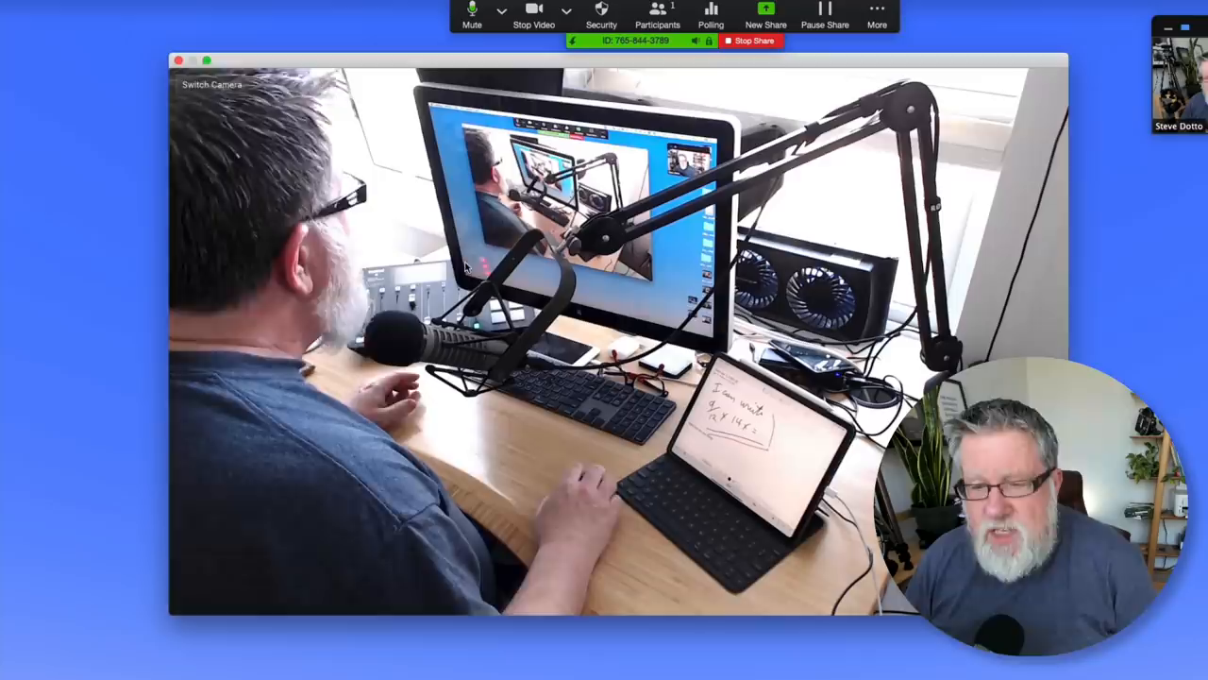
click(751, 41)
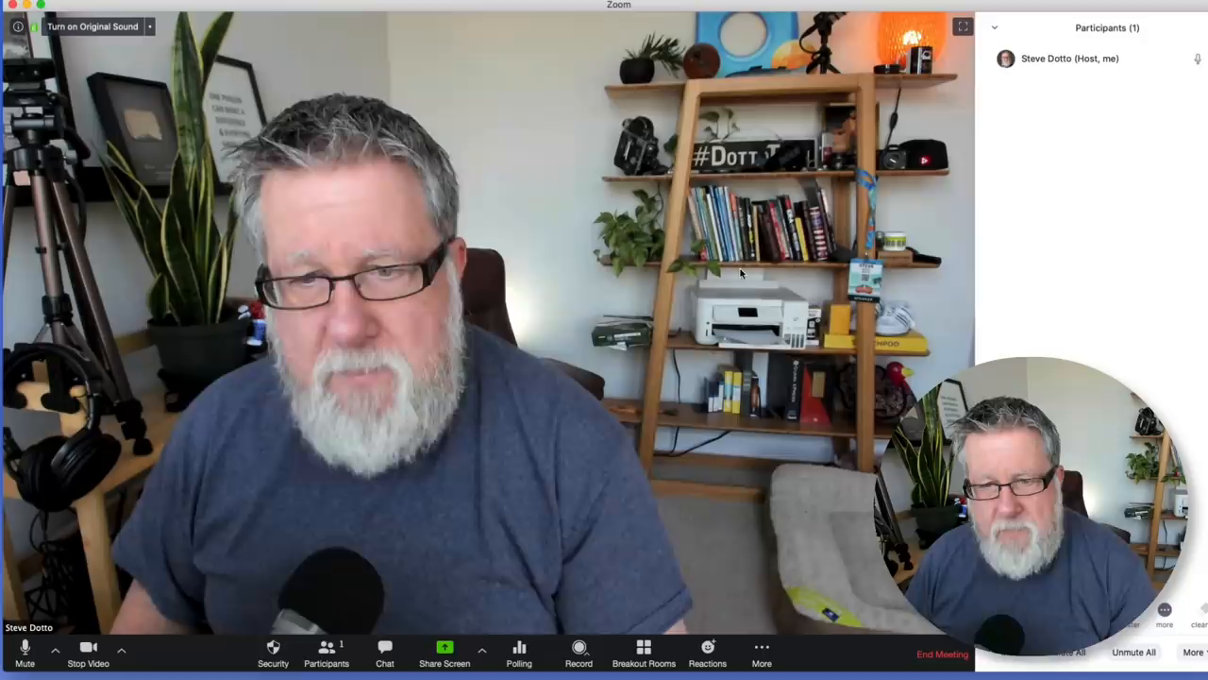
click(444, 651)
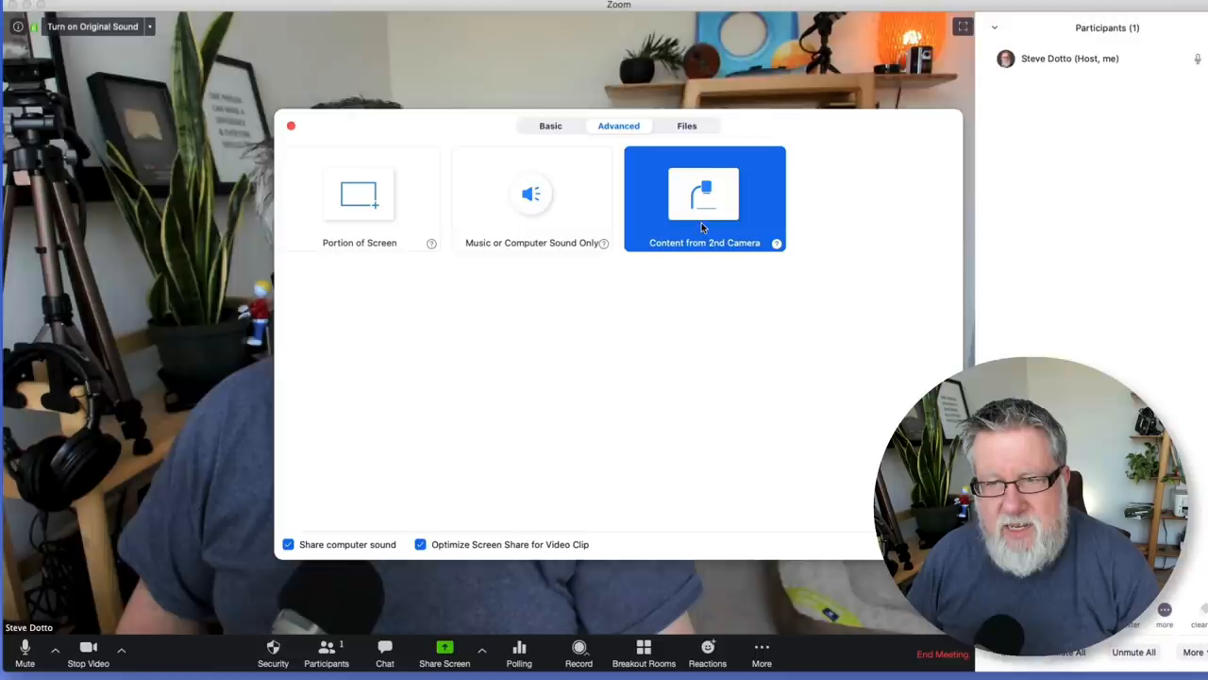